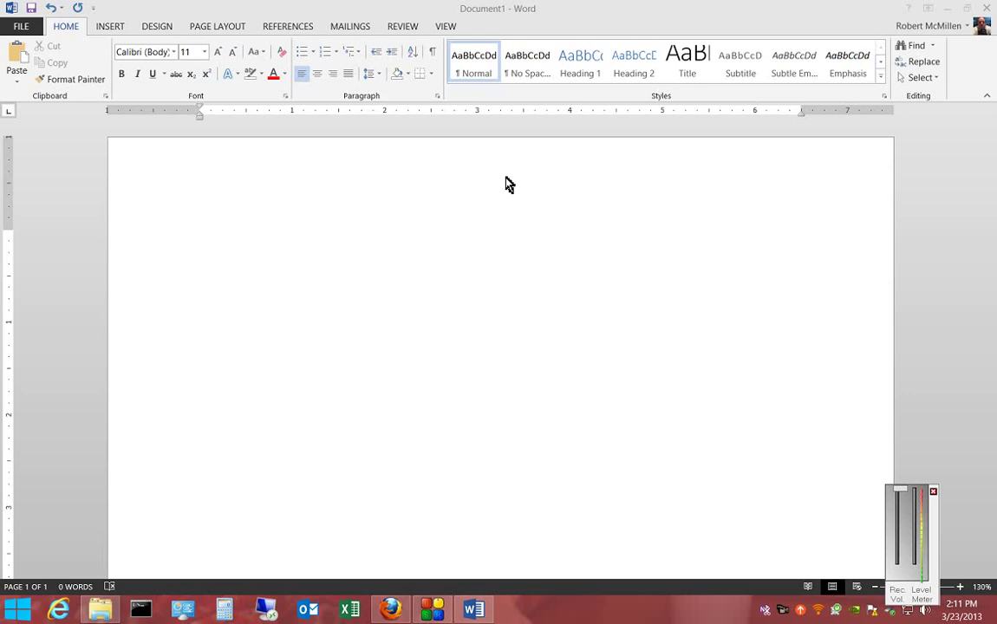
mouse_move(368, 195)
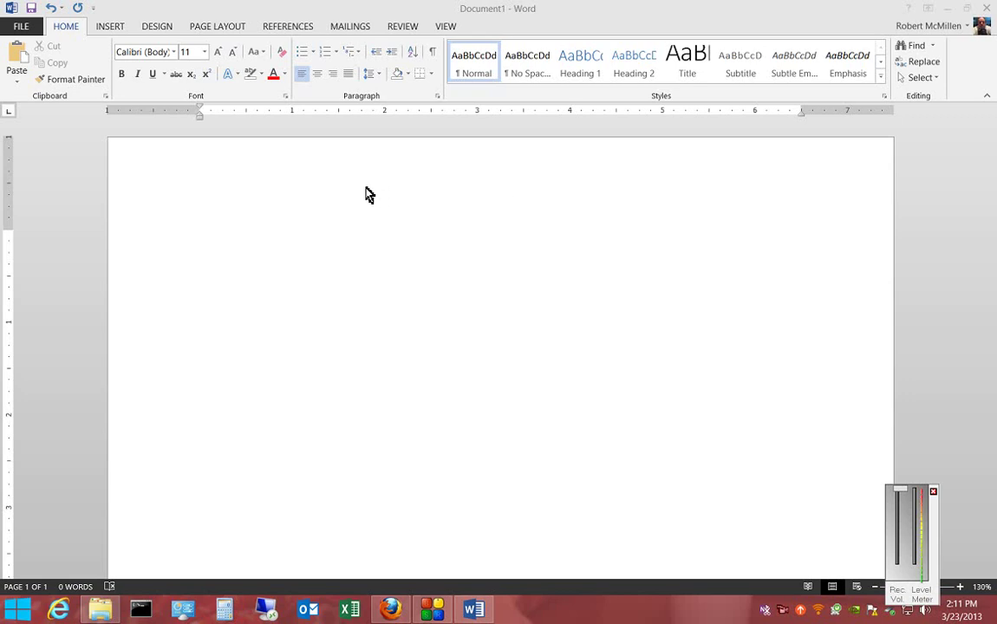
mouse_move(326, 146)
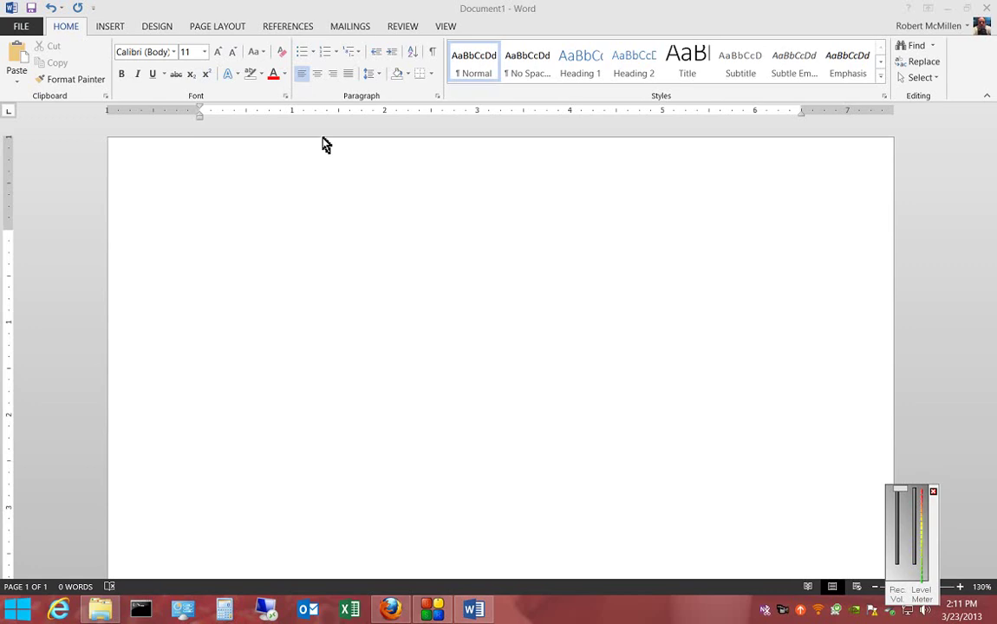
Step: Reach the Insert ribbon's Shapes gallery to add a new drawing canvas
click(111, 26)
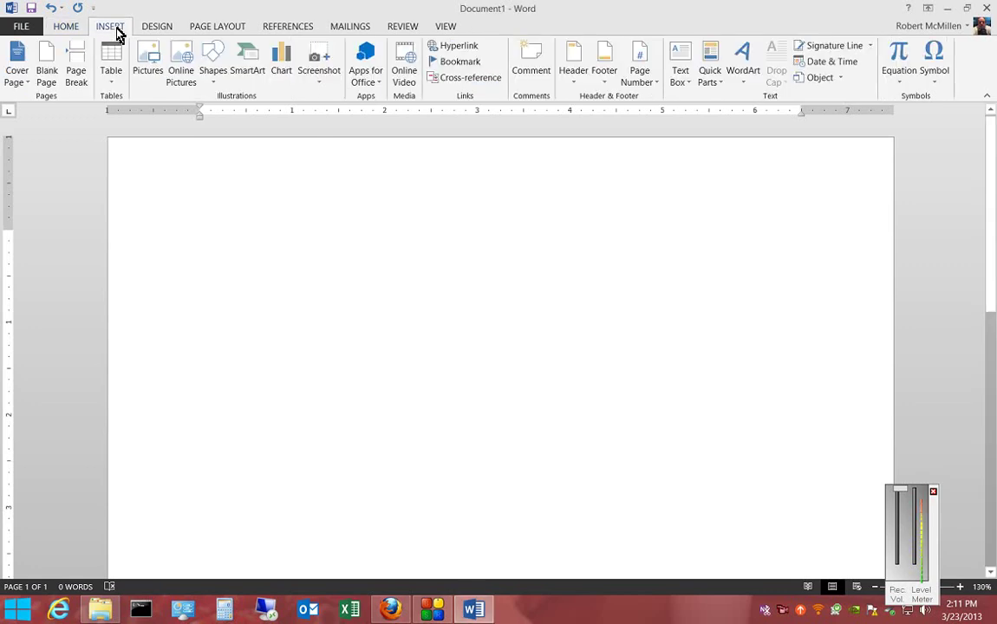
click(211, 66)
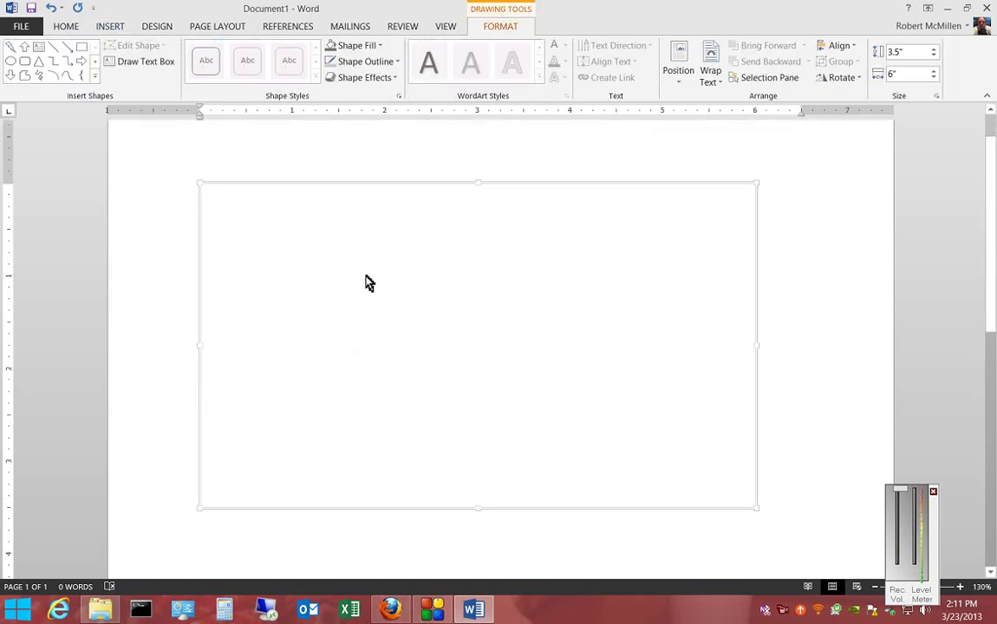
mouse_move(243, 118)
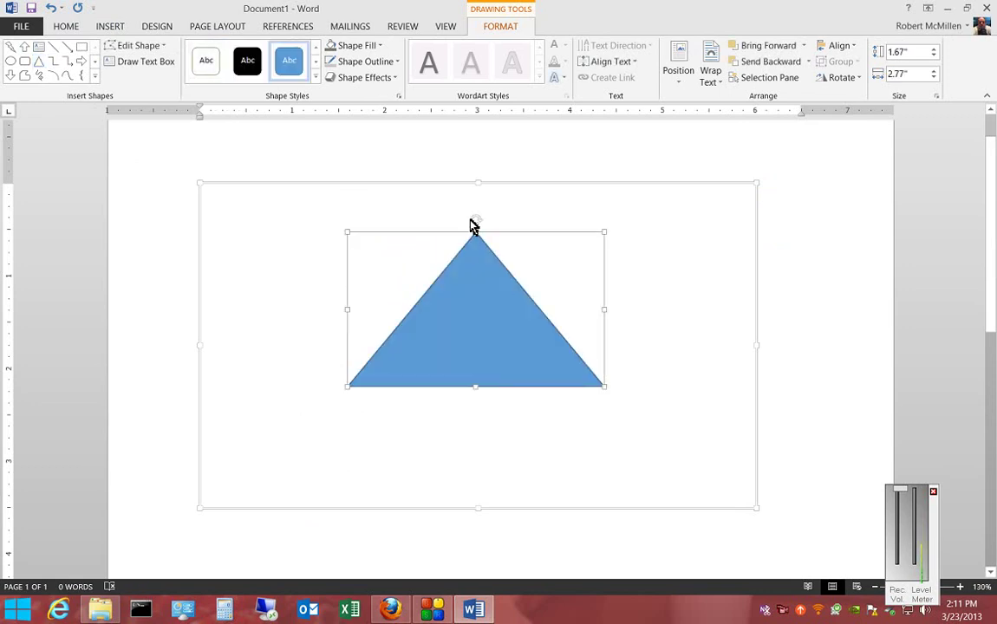
Step: Change the triangle's Shape Fill to the orange theme colour
click(353, 45)
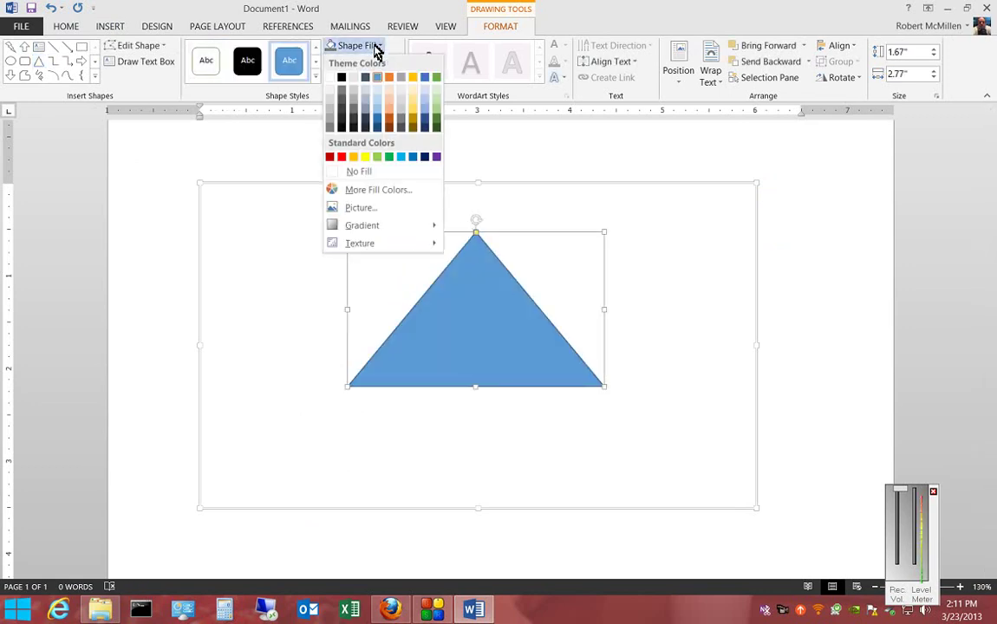
click(425, 123)
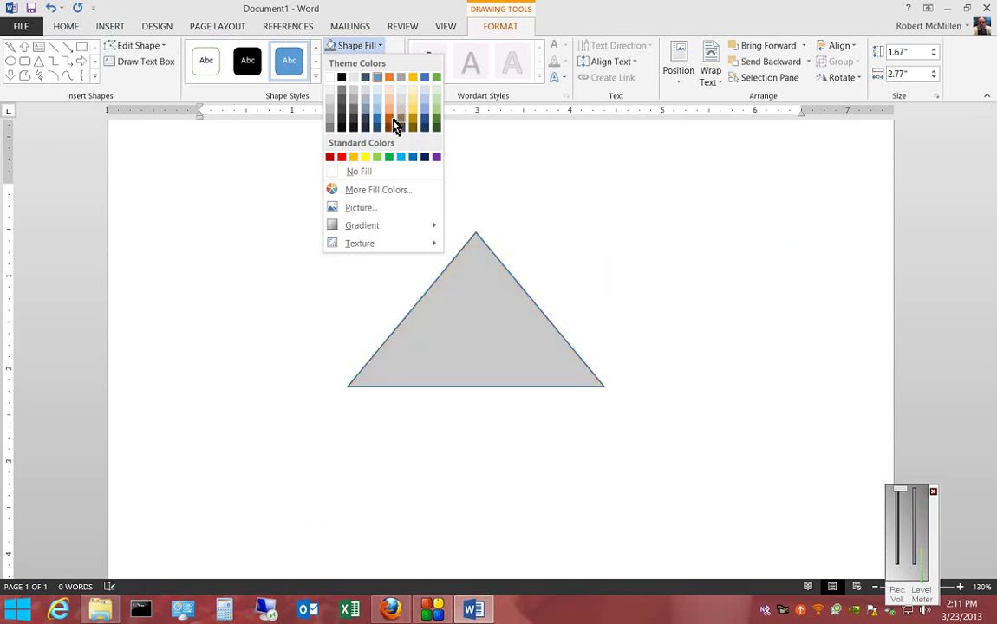
click(397, 121)
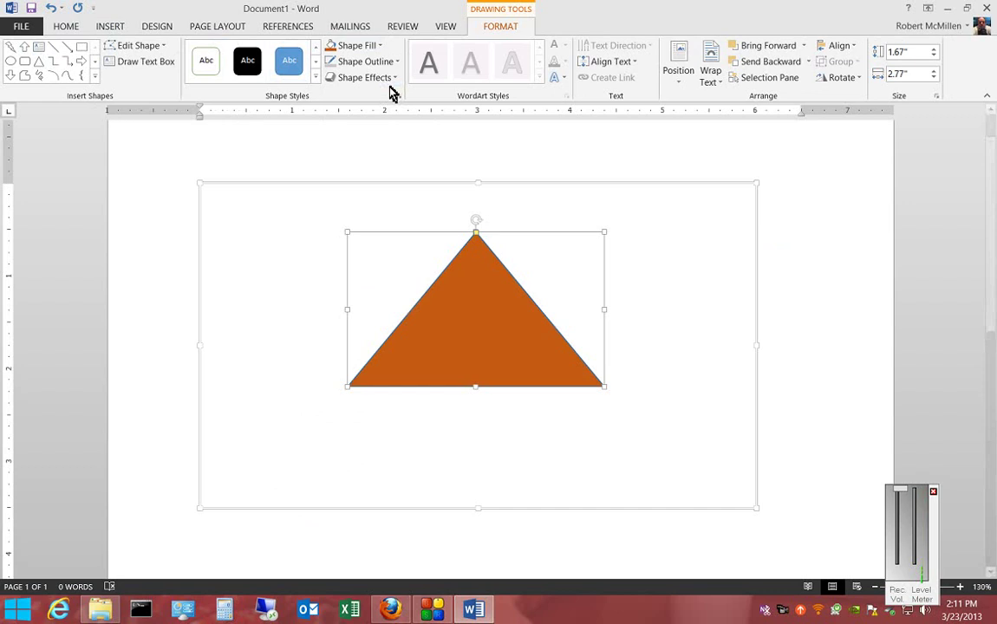
Step: Apply the orange Glow variation from Shape Effects to the triangle and reselect it
click(364, 76)
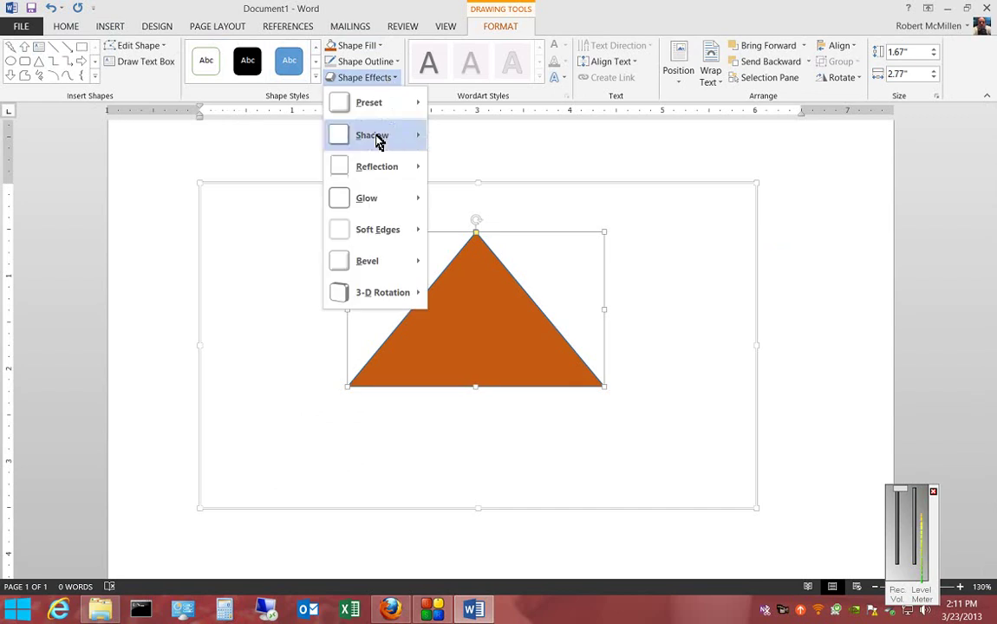
mouse_move(385, 198)
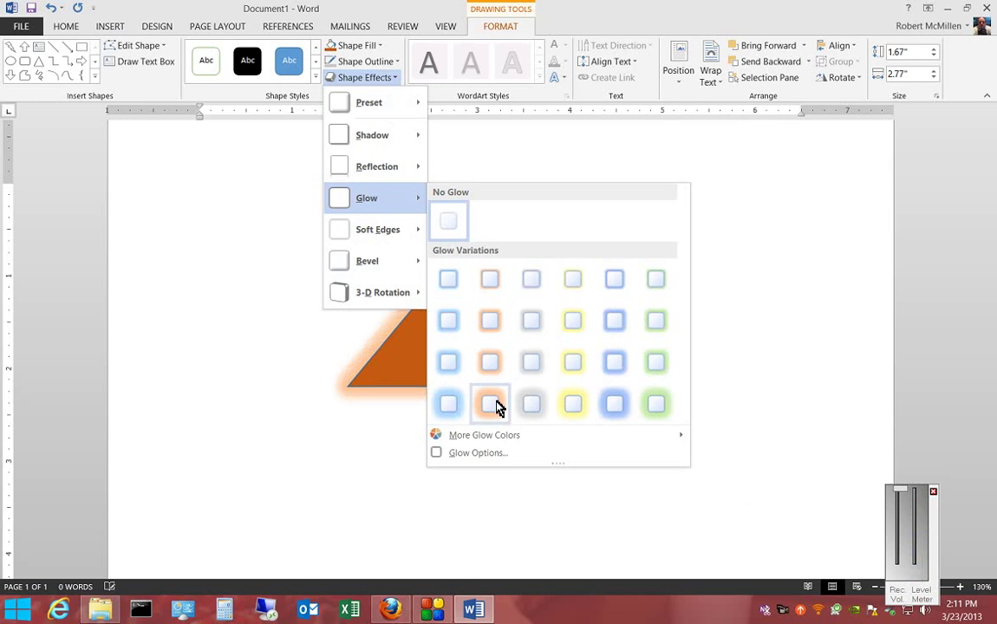
click(489, 404)
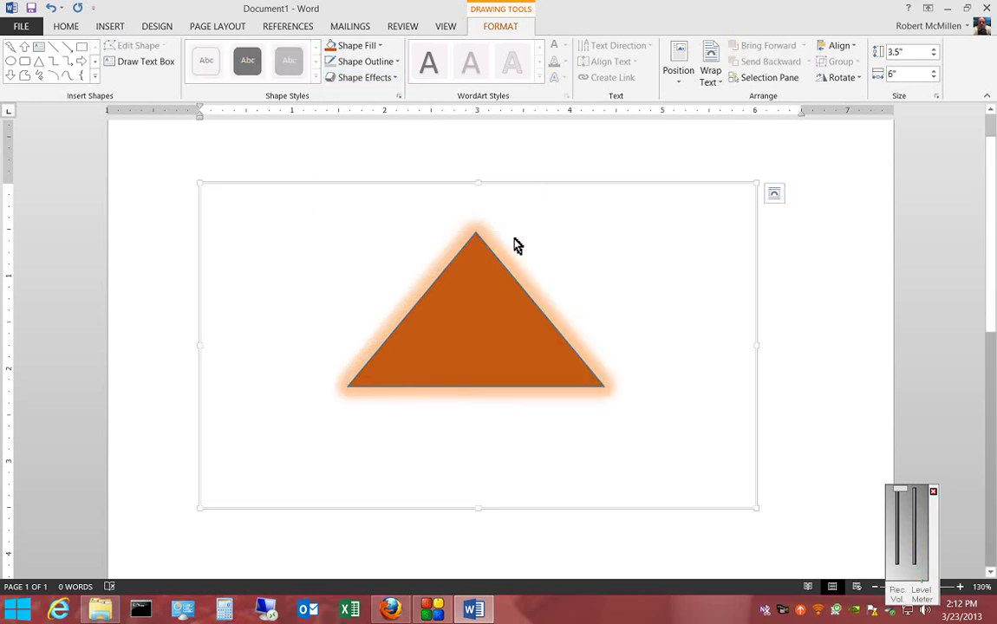
click(361, 61)
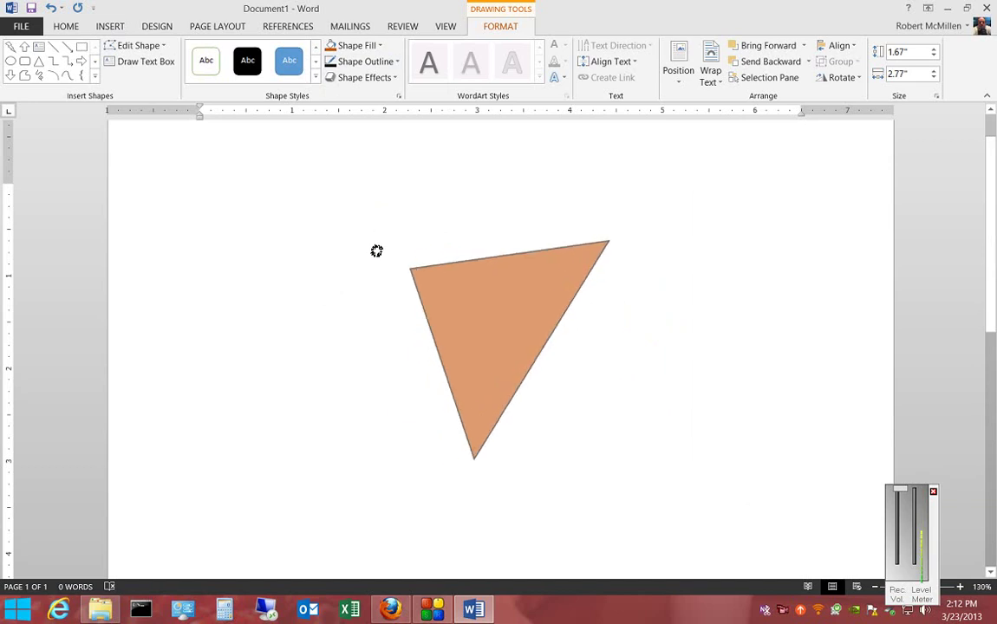
Step: Leave the triangle rotated at its new tilt and select the drawing canvas
click(247, 60)
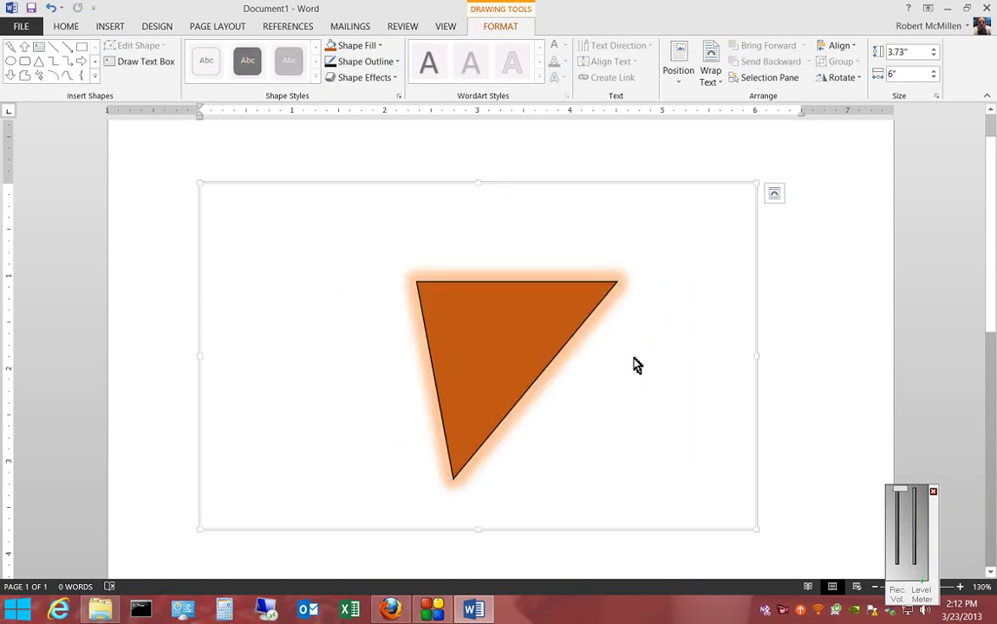
mouse_move(773, 194)
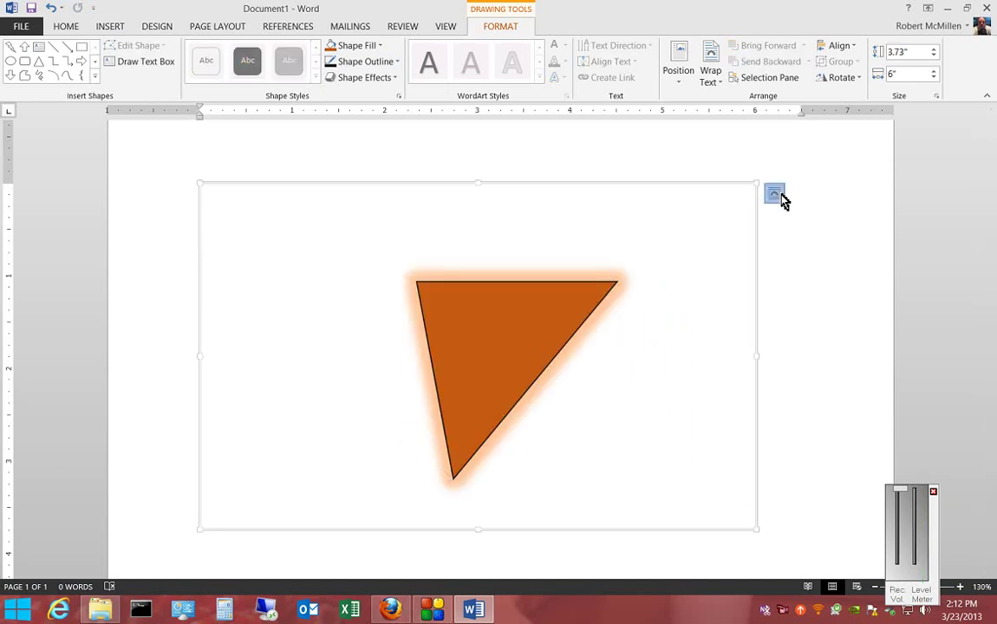
Step: Show the Layout Options text-wrapping choices for the drawing canvas
click(774, 194)
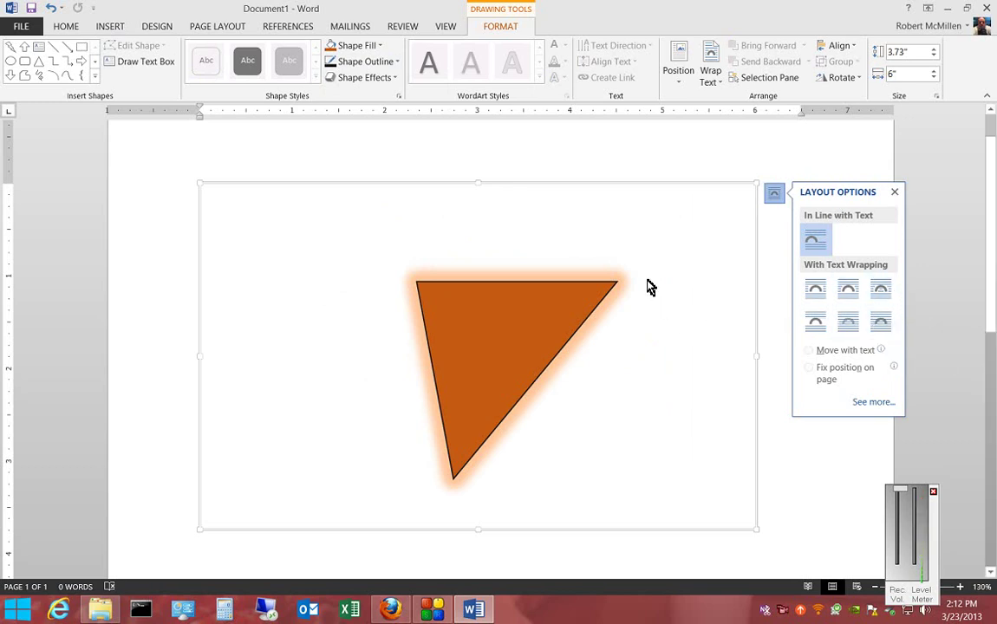
mouse_move(315, 219)
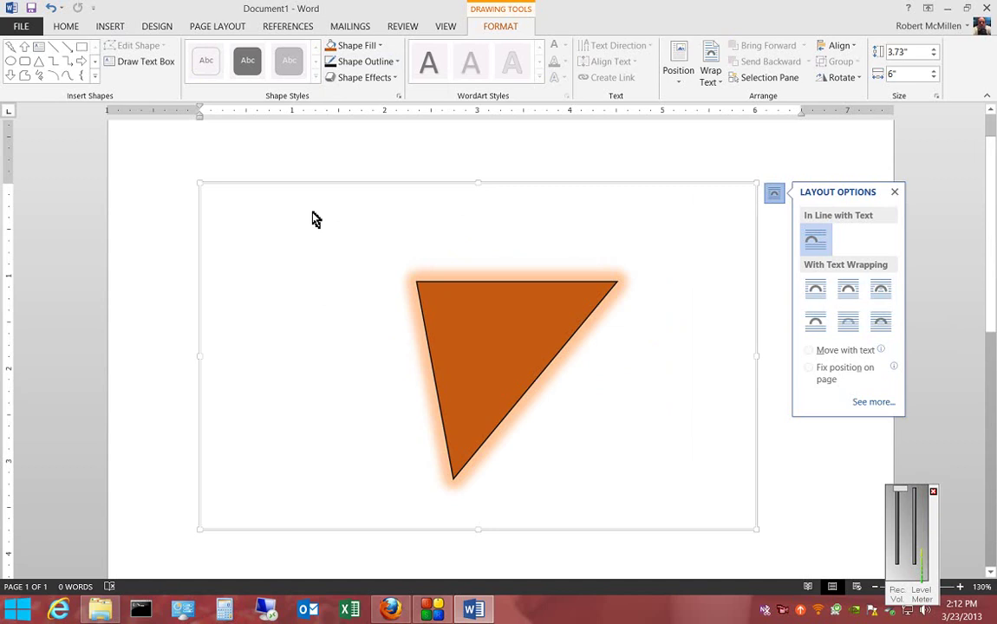